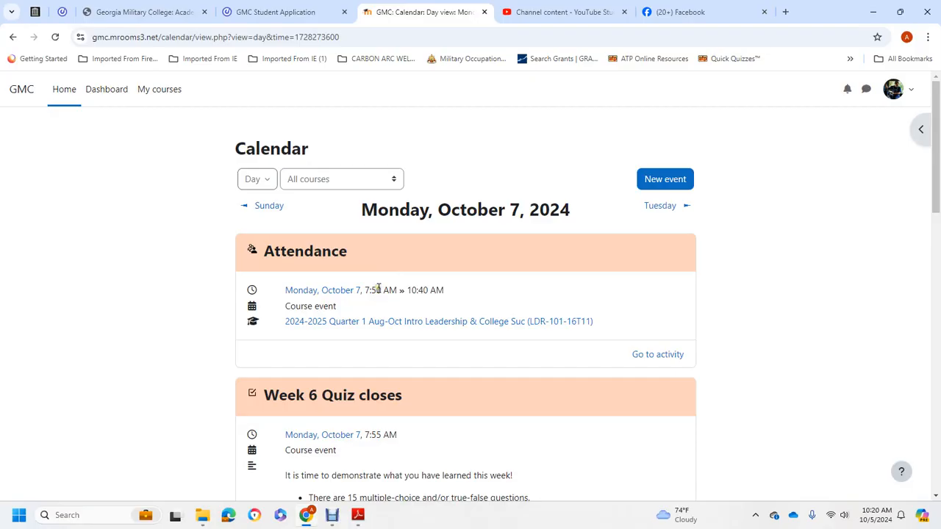
mouse_move(338, 268)
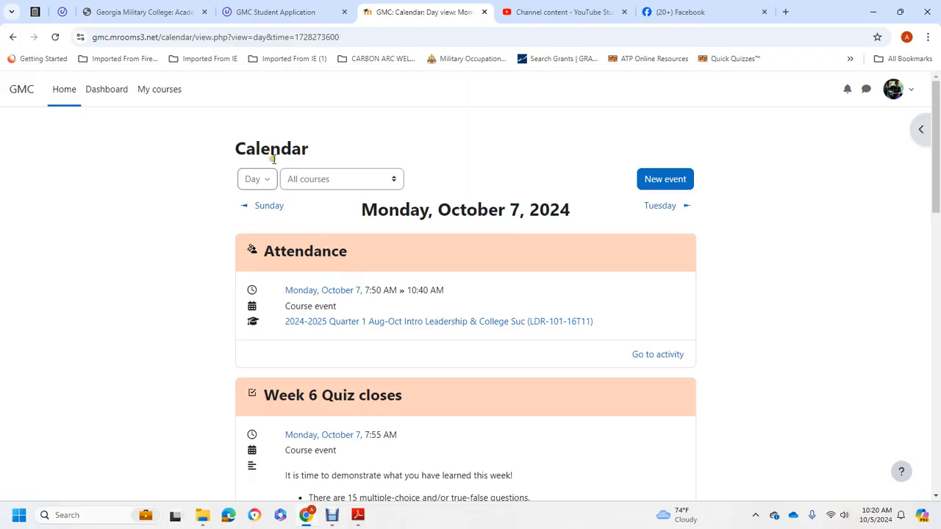
mouse_move(556, 247)
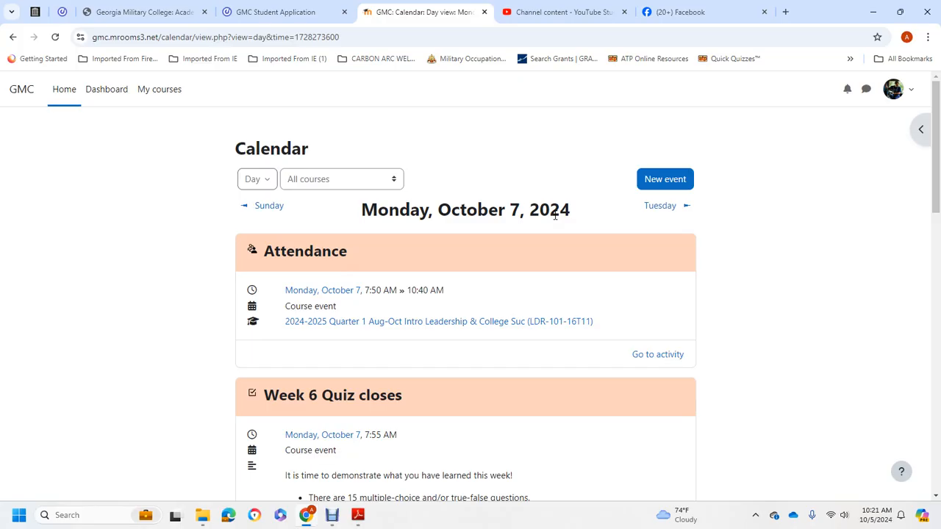
mouse_move(566, 121)
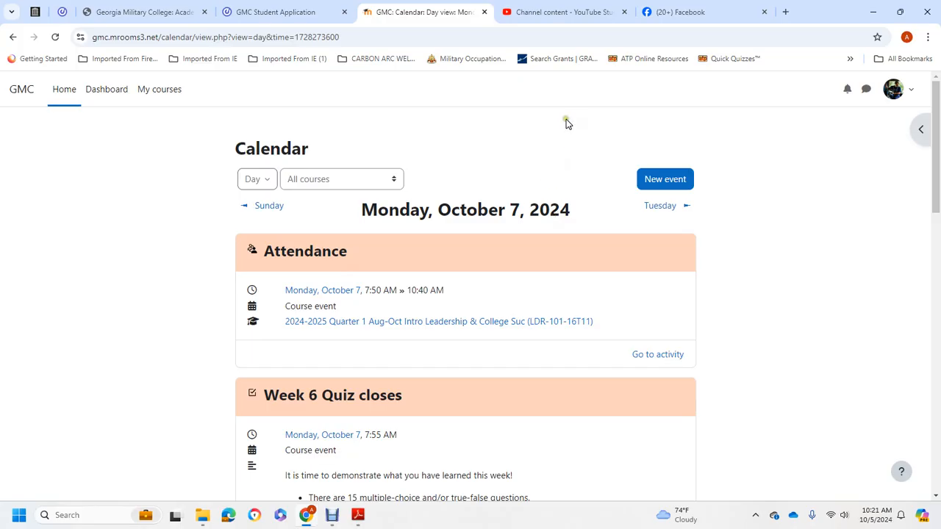
mouse_move(304, 230)
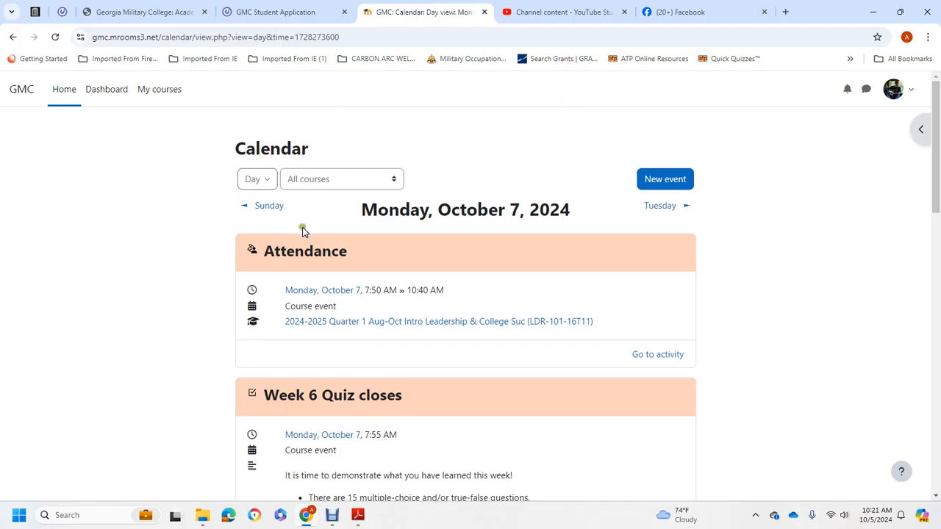
mouse_move(305, 229)
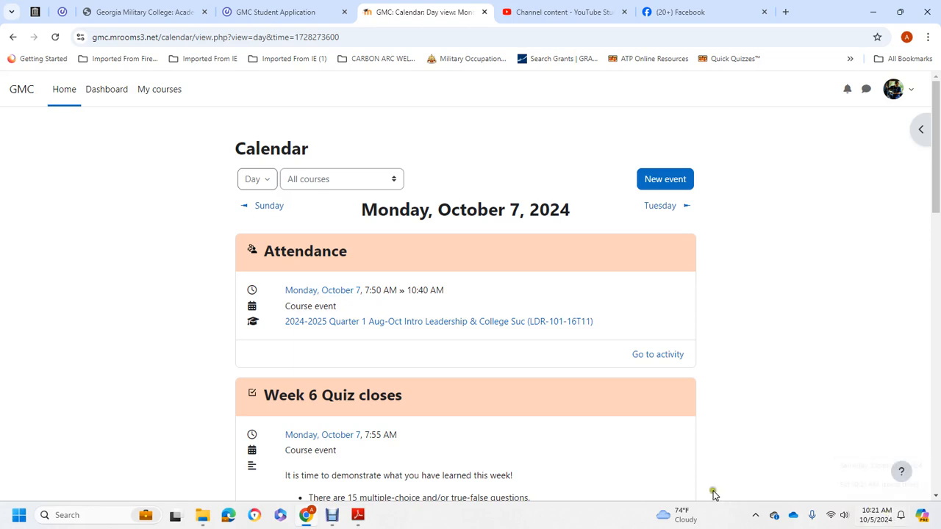
mouse_move(496, 340)
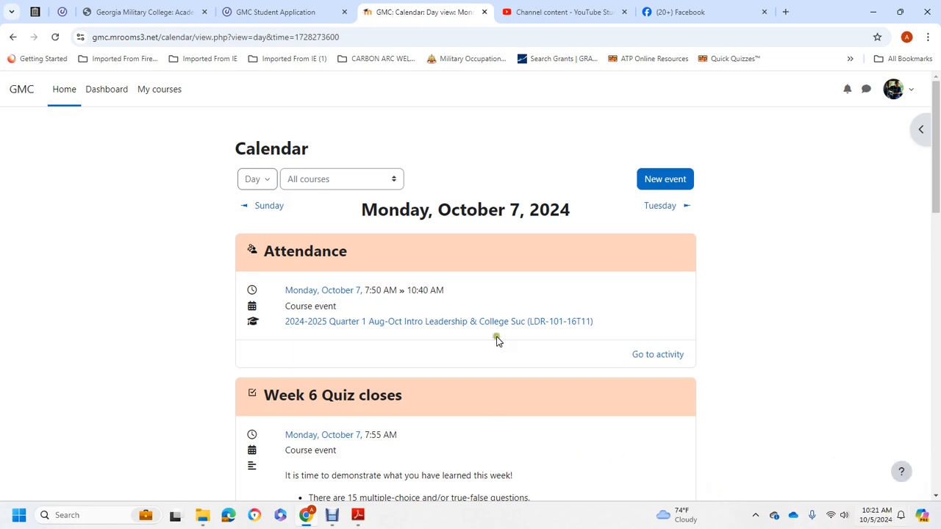
mouse_move(400, 225)
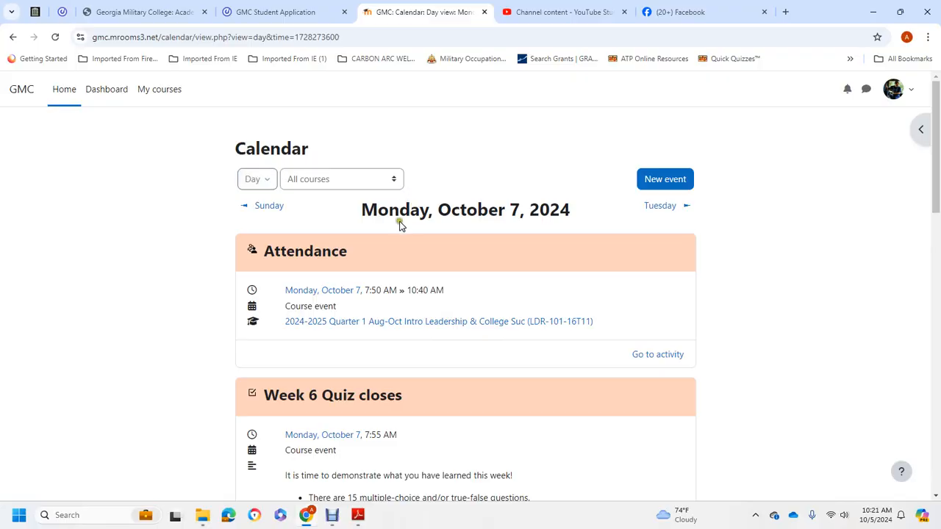
mouse_move(424, 345)
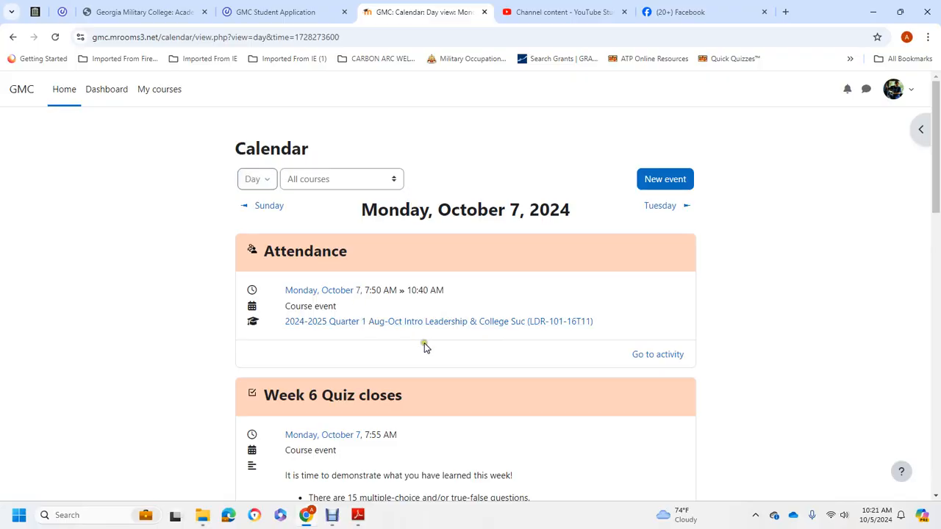
From My courses, open the 2024-2025 Quarter 1 Intro Leadership course and scroll to Week 7.
scroll(down, 3)
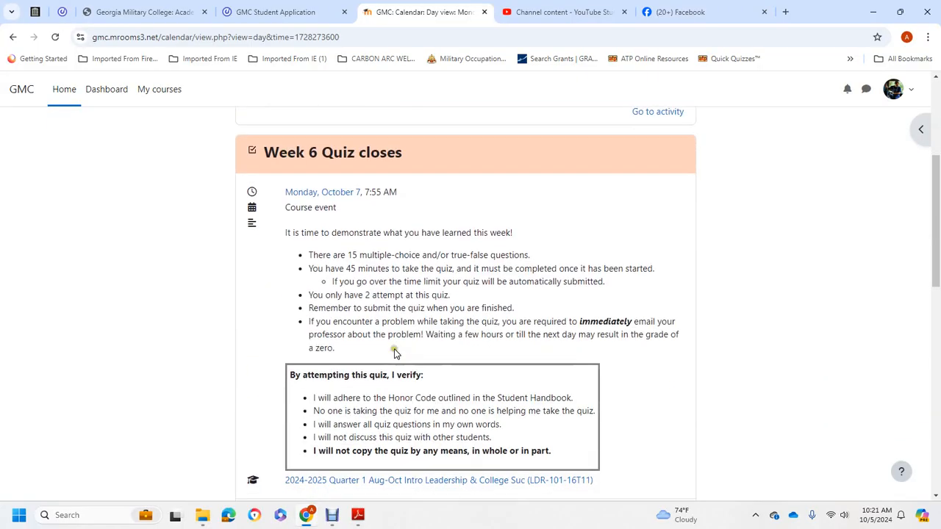
scroll(down, 3)
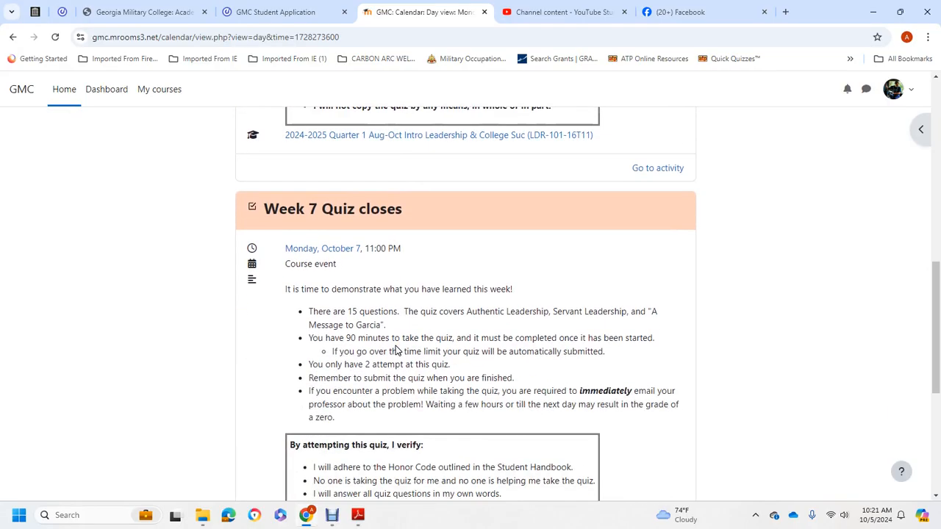
scroll(down, 3)
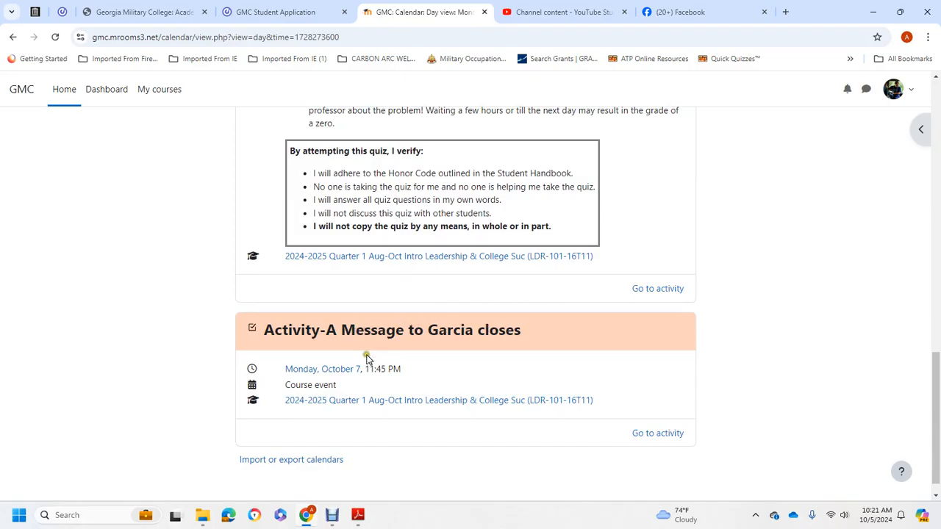
mouse_move(318, 434)
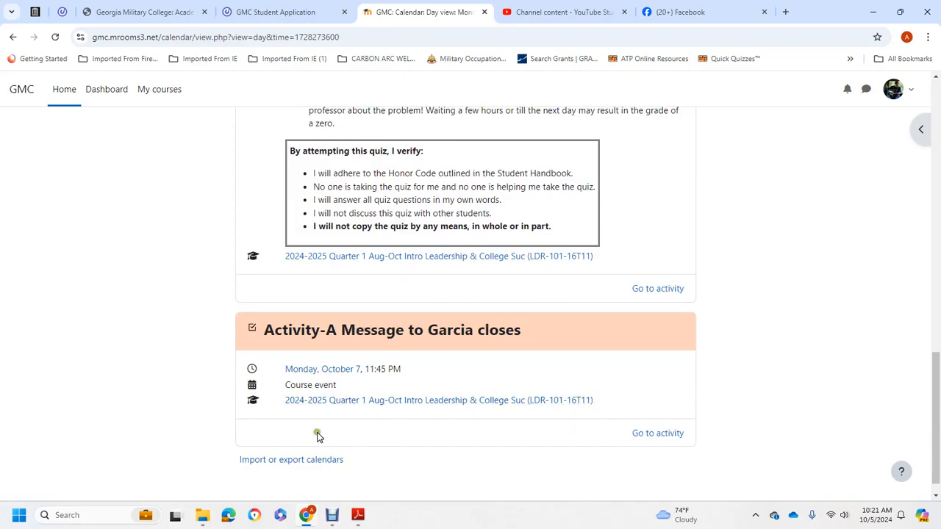
mouse_move(409, 400)
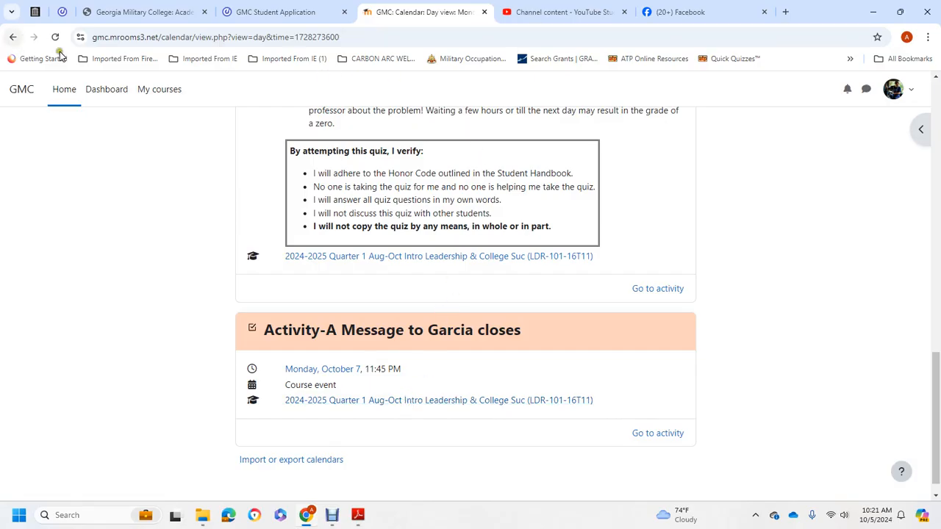
click(159, 89)
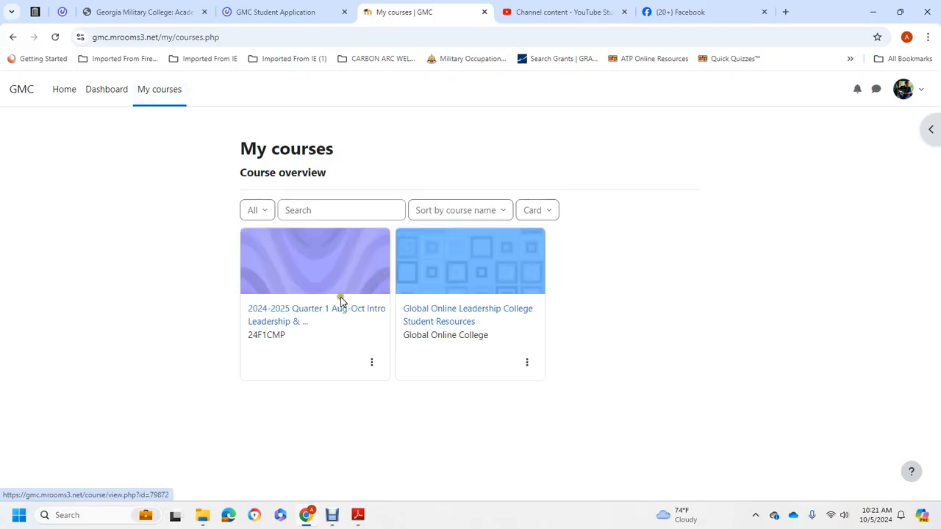
click(317, 315)
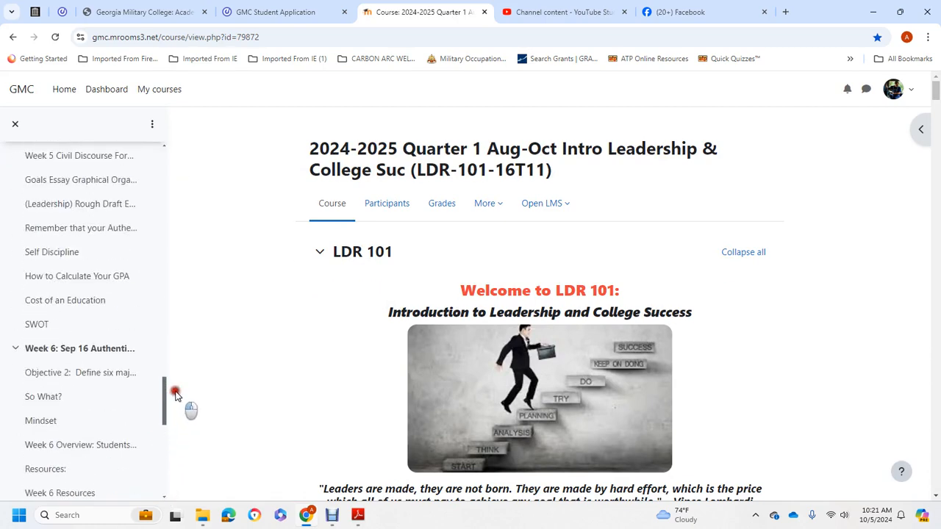
scroll(down, 3)
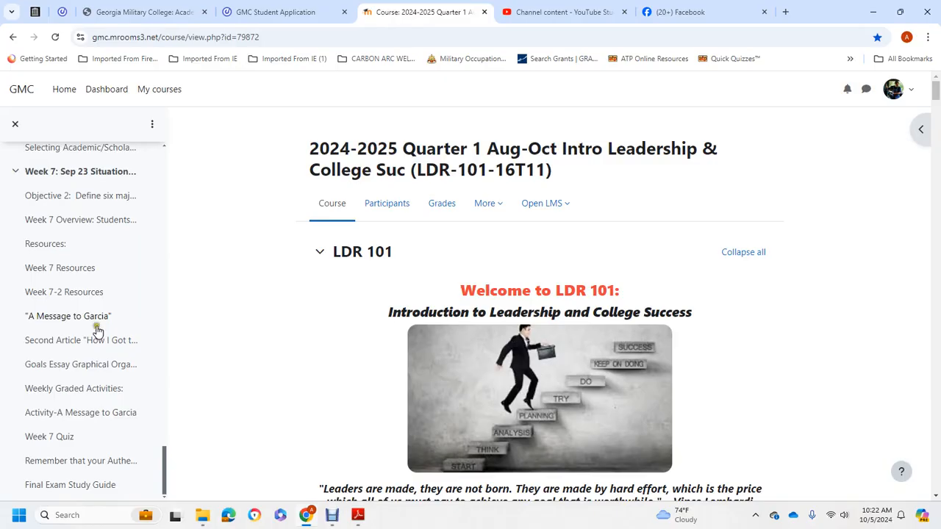
mouse_move(81, 460)
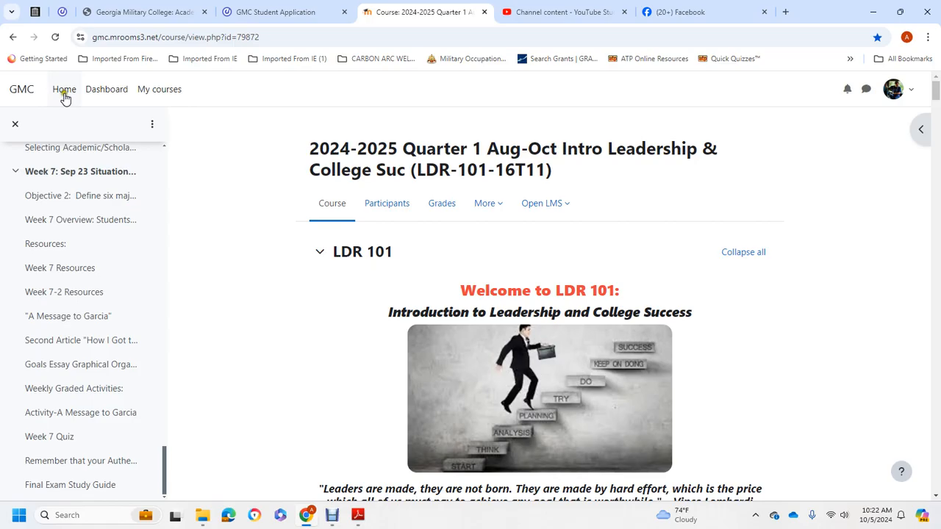
mouse_move(88, 474)
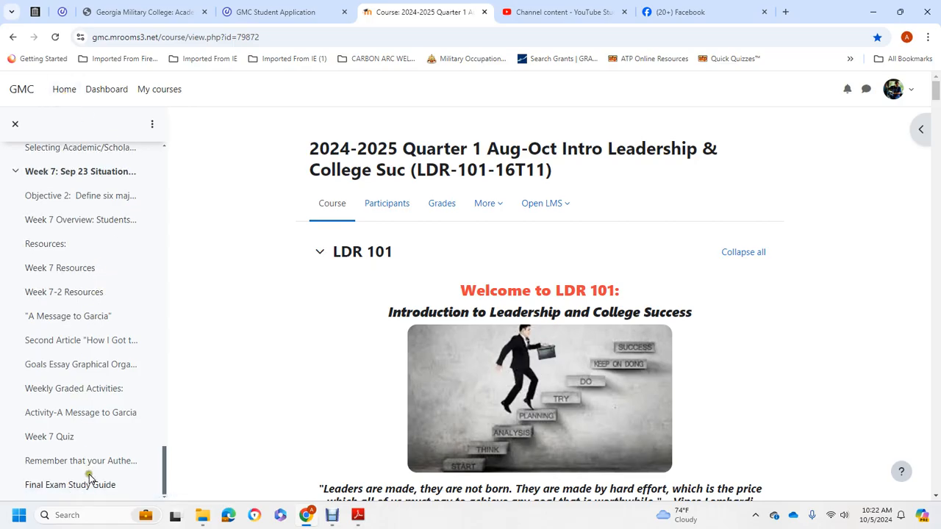
mouse_move(101, 251)
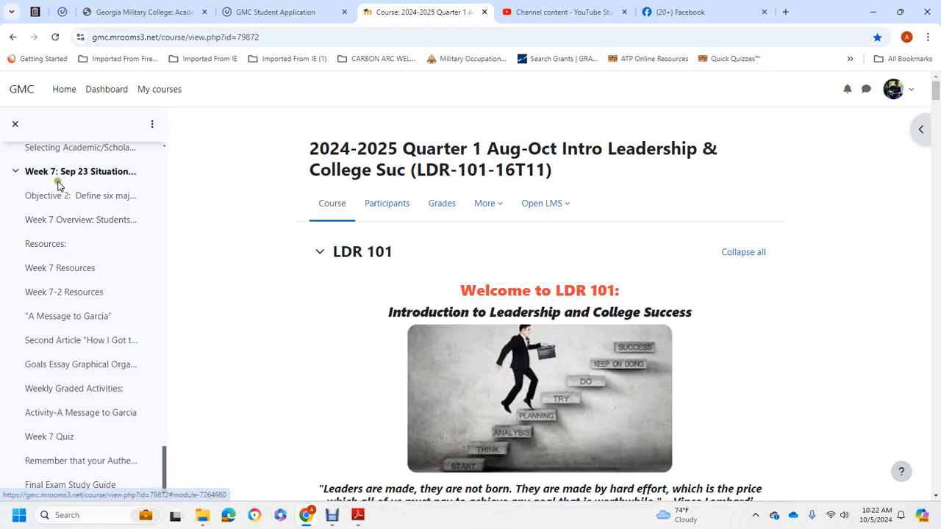
Open the Week 7 Goals Essay Graphical Organizer page, then go back to the previous page.
click(80, 364)
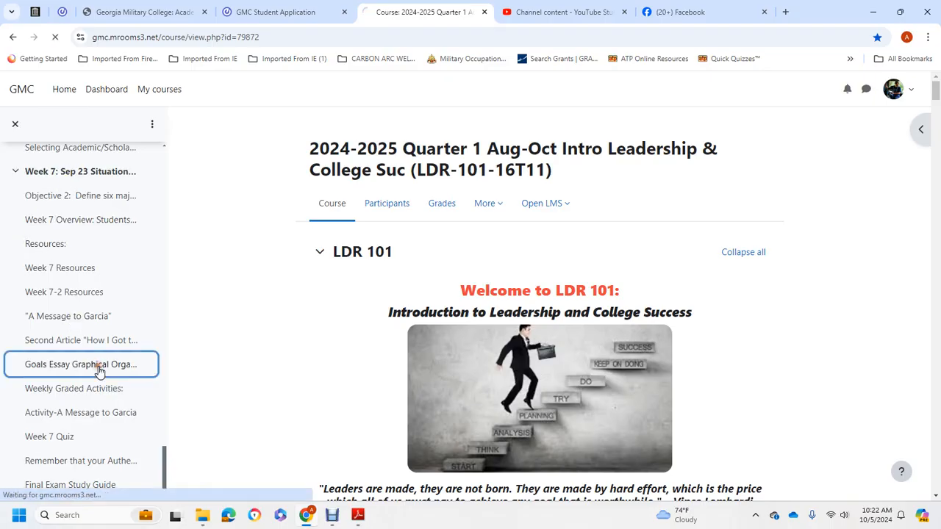
click(80, 364)
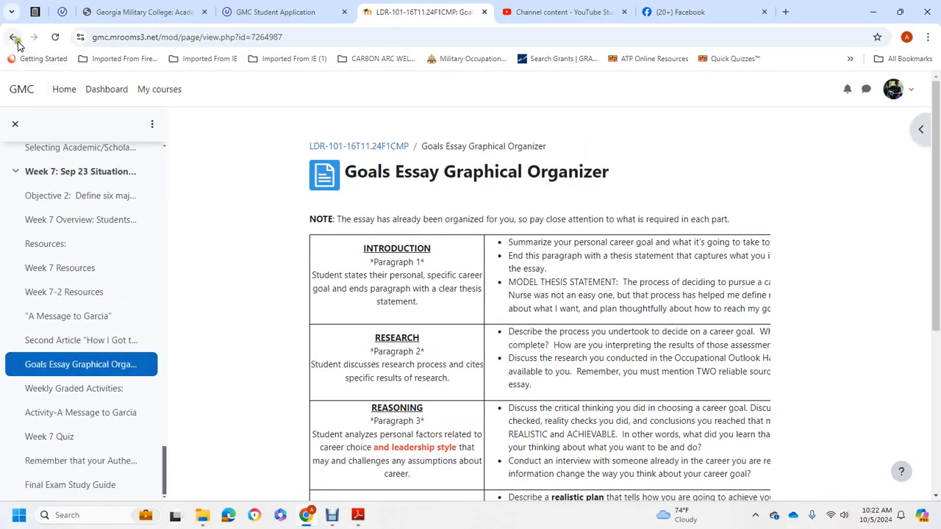
click(13, 37)
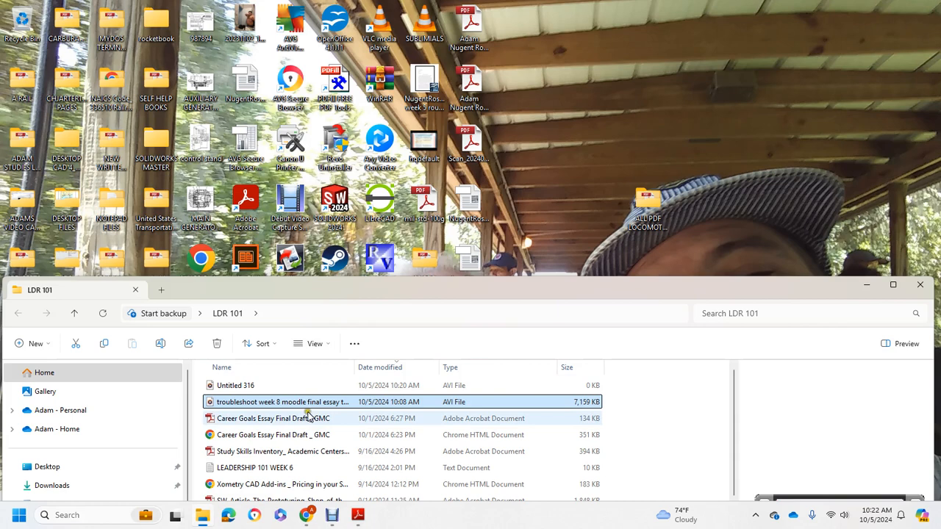
Open the Career Goals Essay Final Draft_GMC PDF from the LDR 101 folder.
double_click(273, 419)
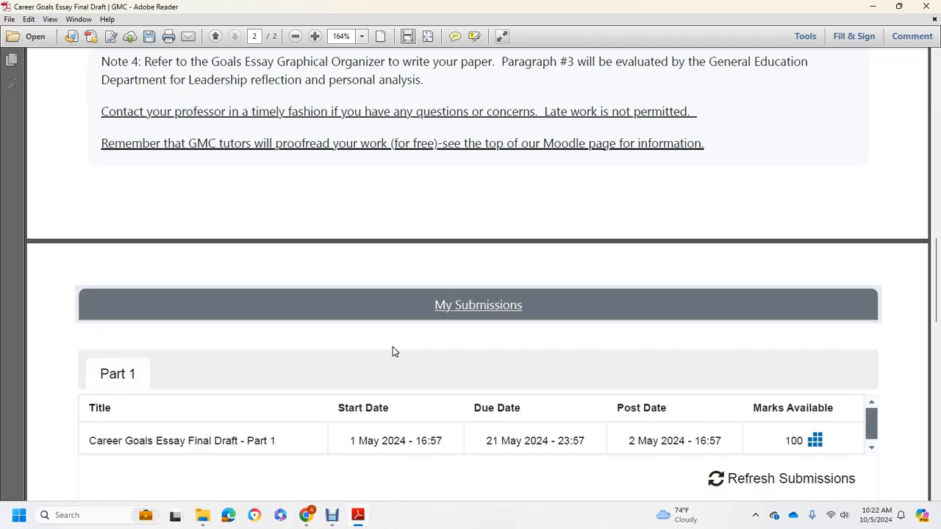
mouse_move(361, 431)
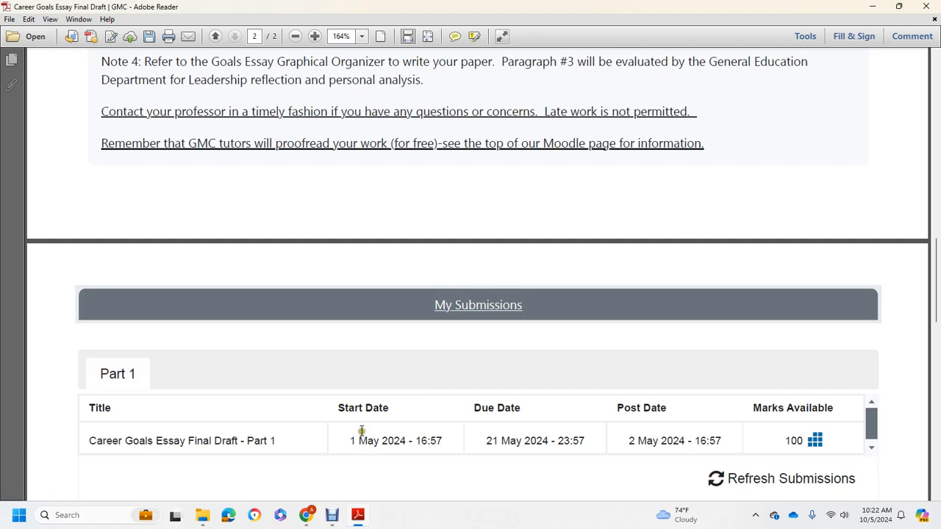
mouse_move(379, 430)
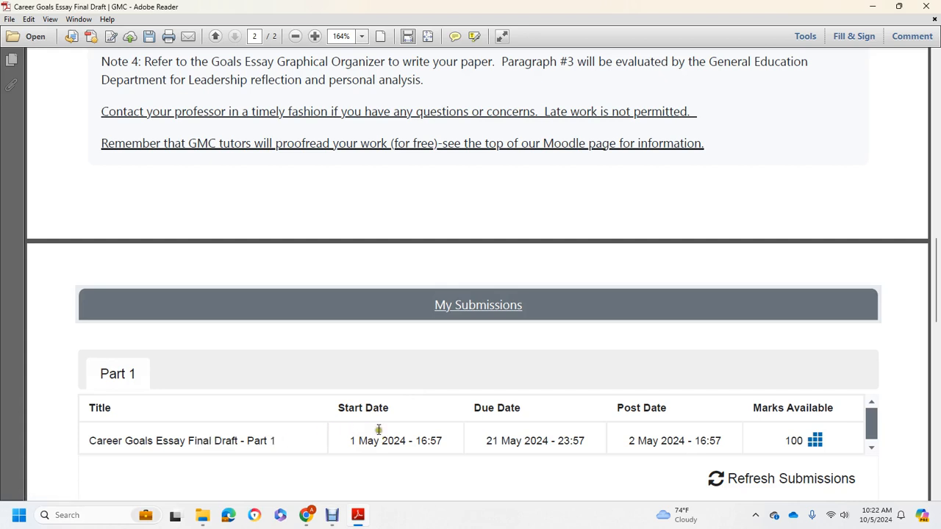
mouse_move(410, 428)
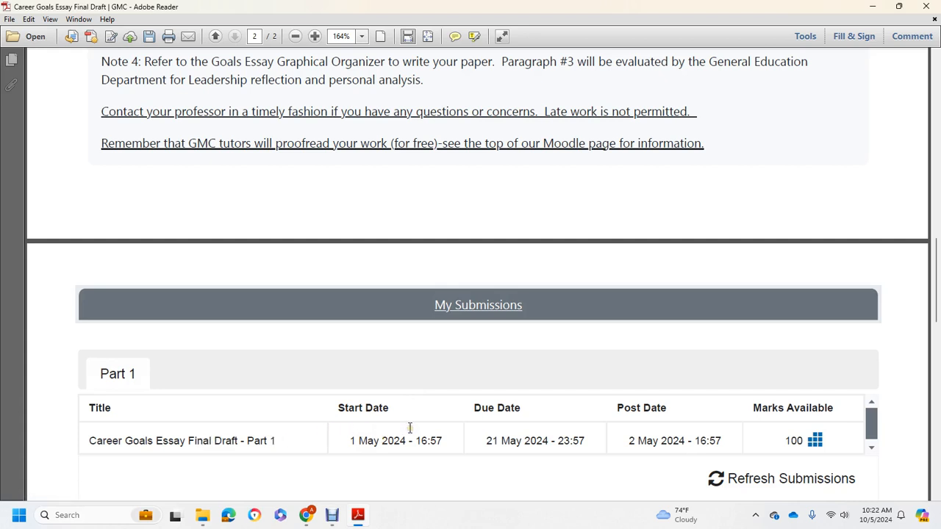
mouse_move(537, 428)
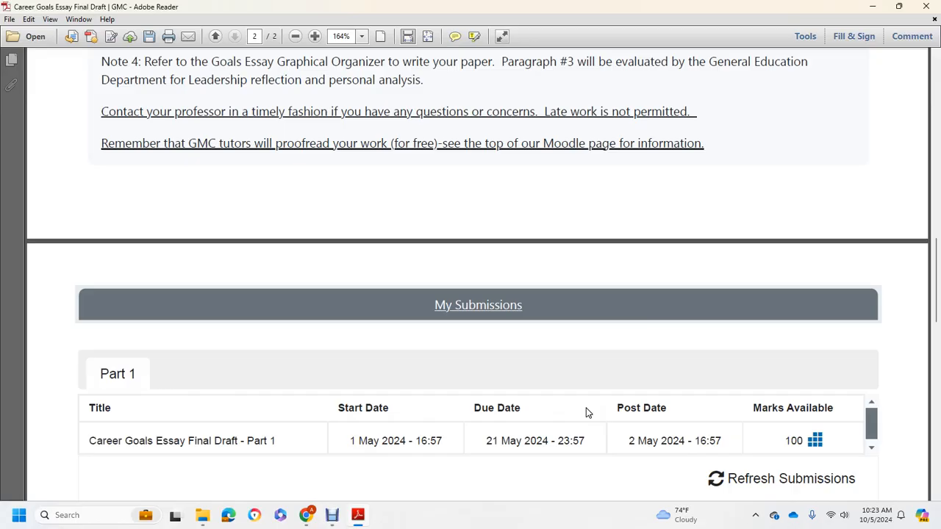
mouse_move(586, 409)
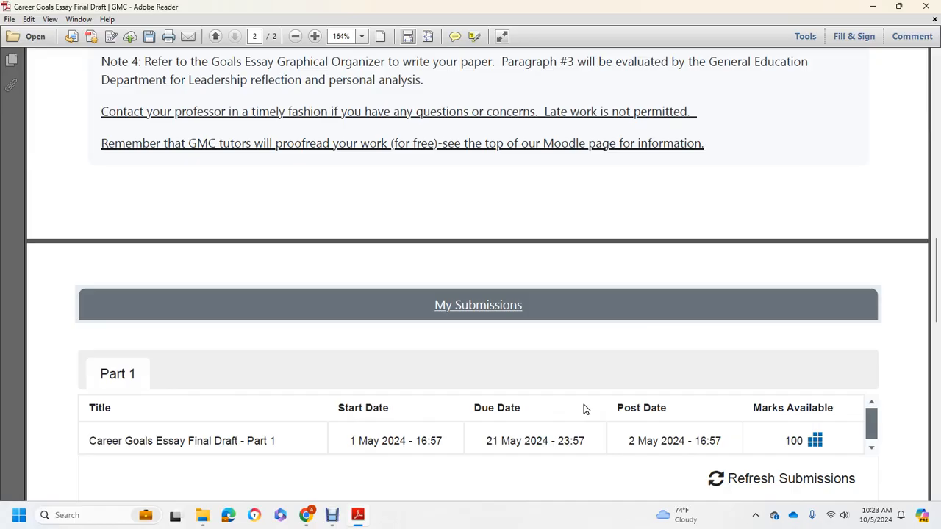
mouse_move(583, 407)
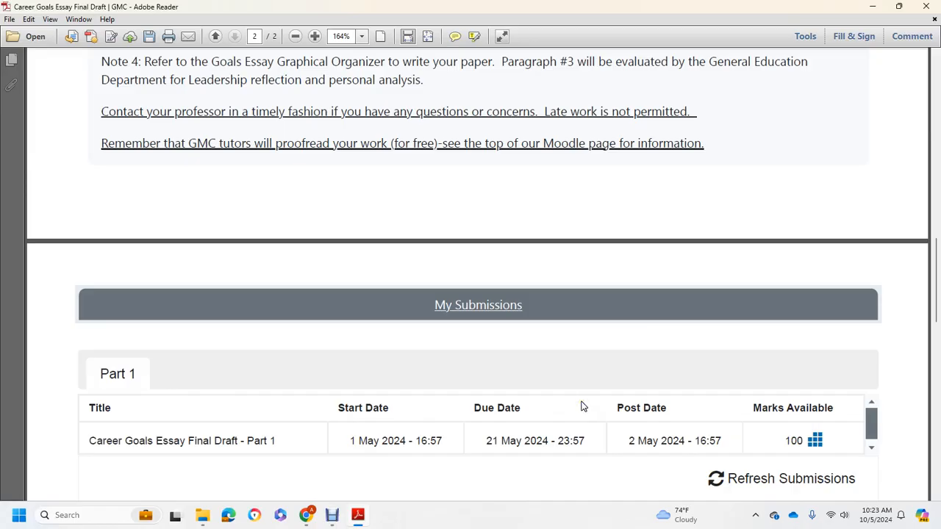
mouse_move(573, 373)
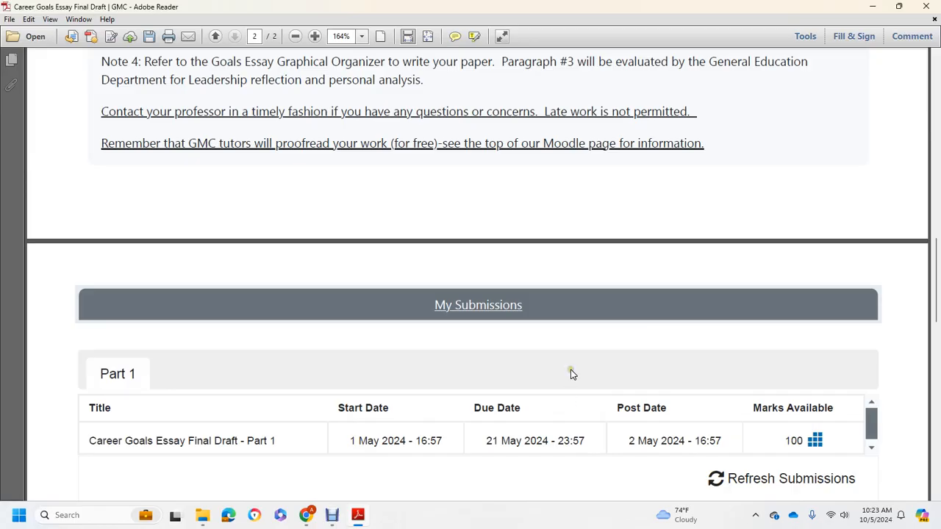
mouse_move(542, 379)
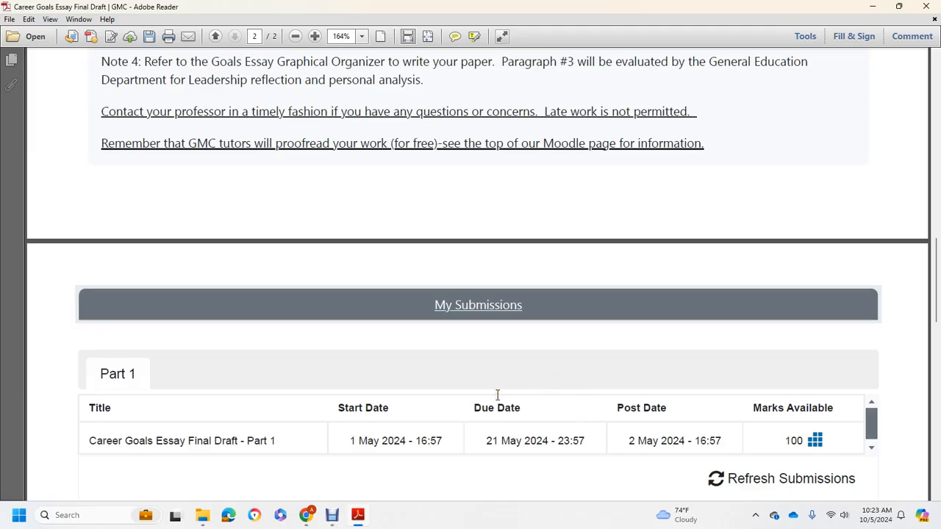
mouse_move(497, 394)
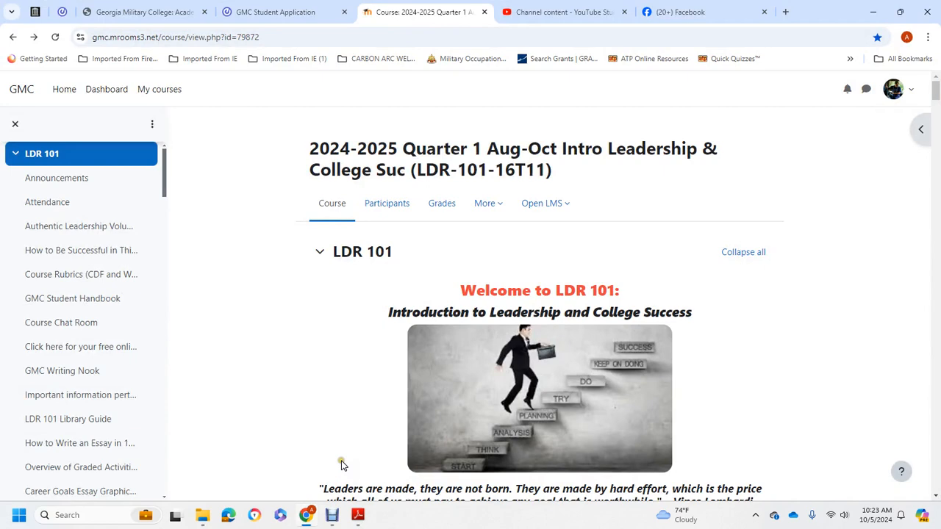
mouse_move(100, 236)
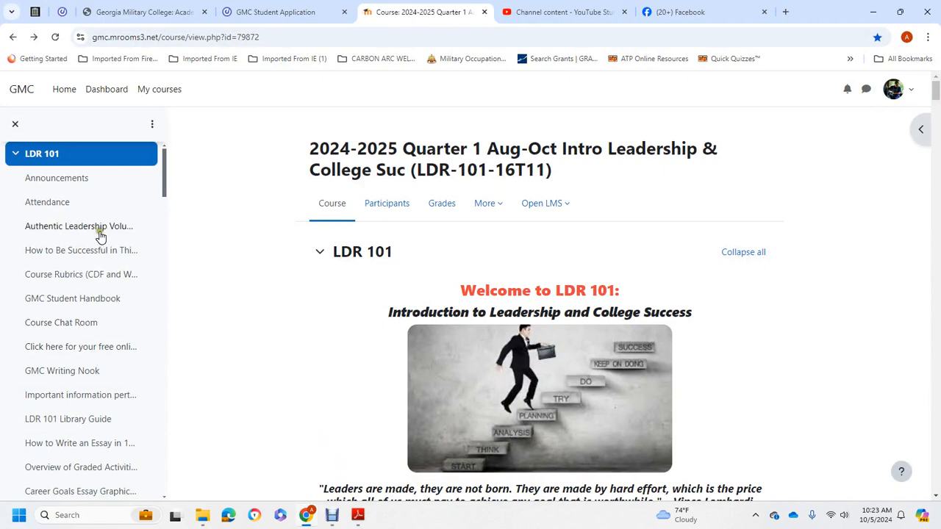
Scroll the course index, then go to the Dashboard and its October 2024 calendar.
scroll(down, 3)
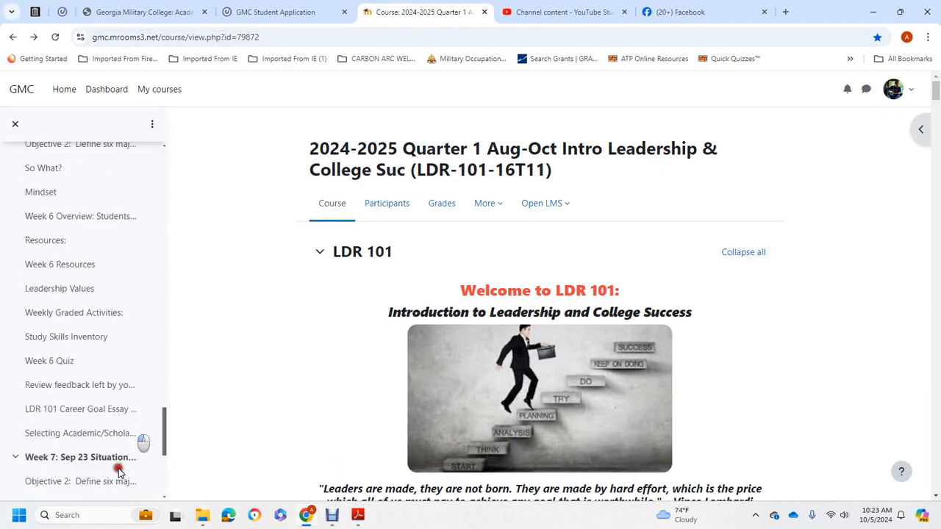
scroll(down, 3)
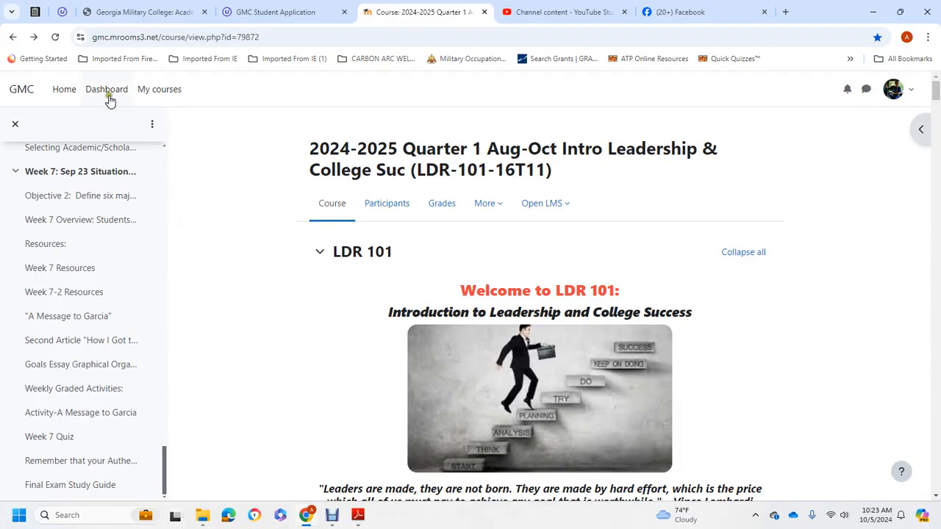
click(107, 89)
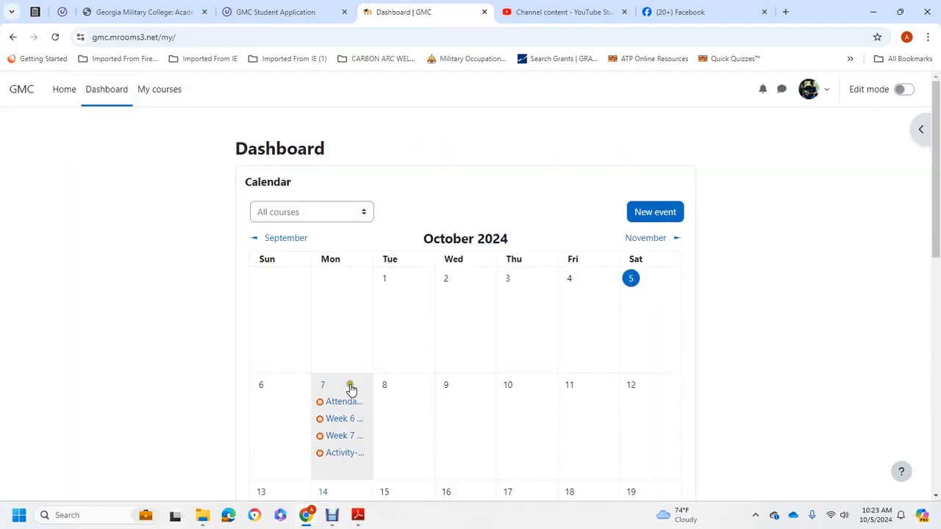
Open the October 7, 2024 day view and scroll to the Message to Garcia closing event.
click(323, 385)
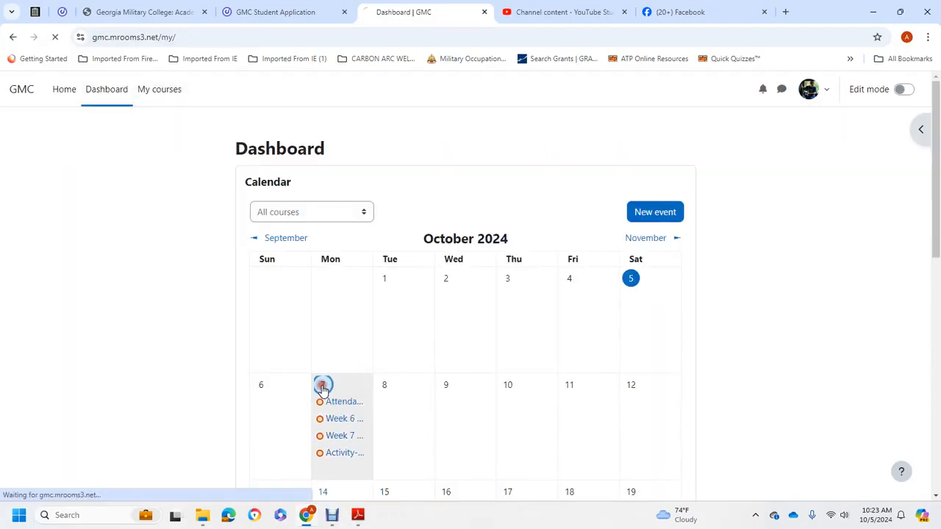
click(323, 384)
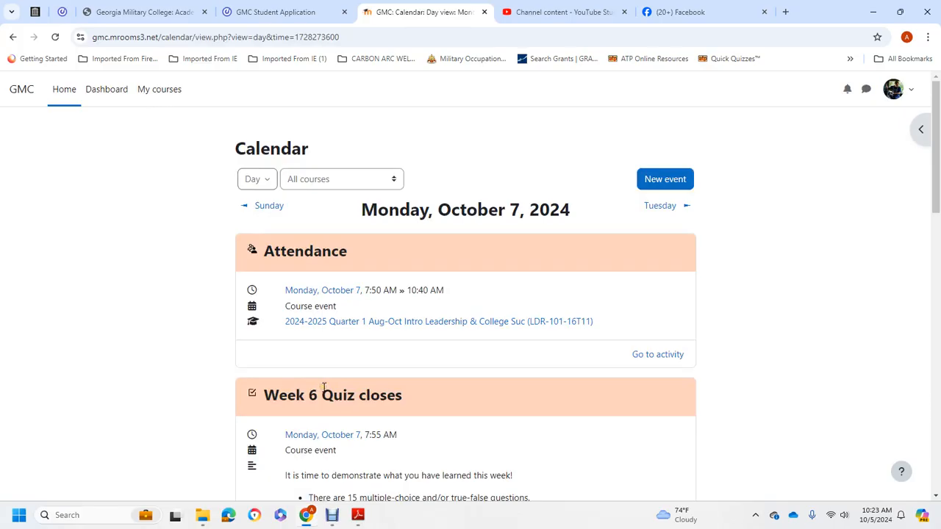
scroll(down, 3)
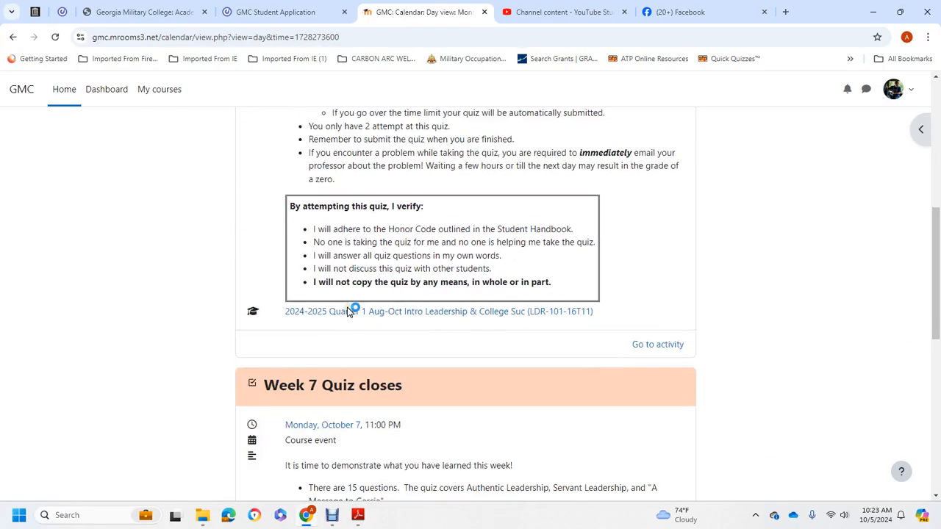
scroll(down, 3)
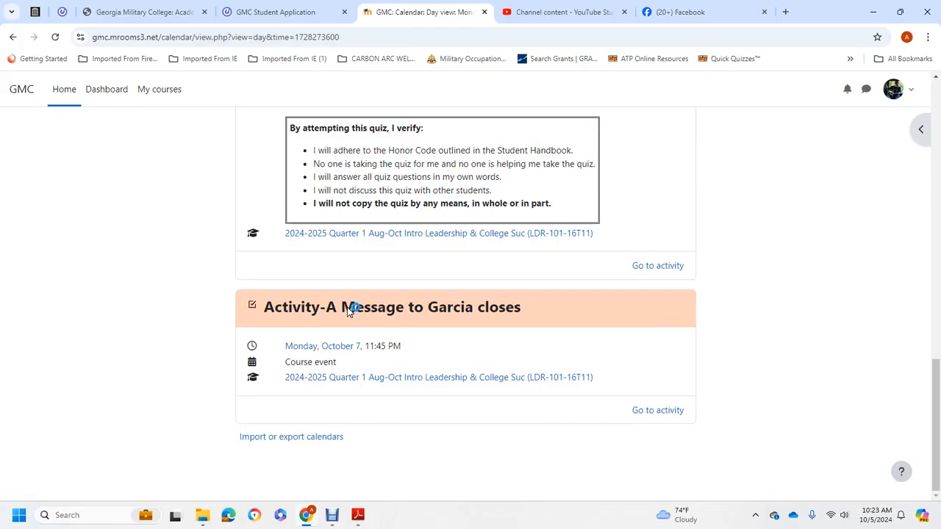
mouse_move(348, 305)
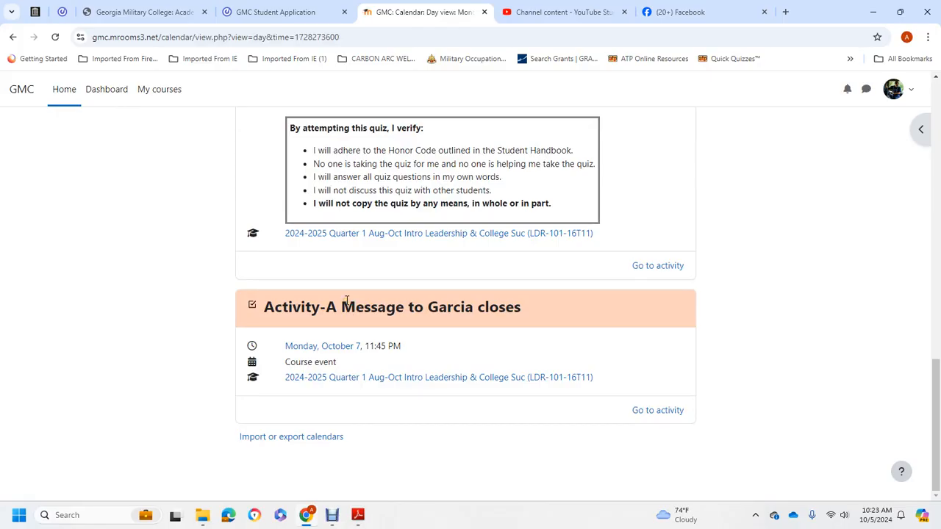
mouse_move(346, 297)
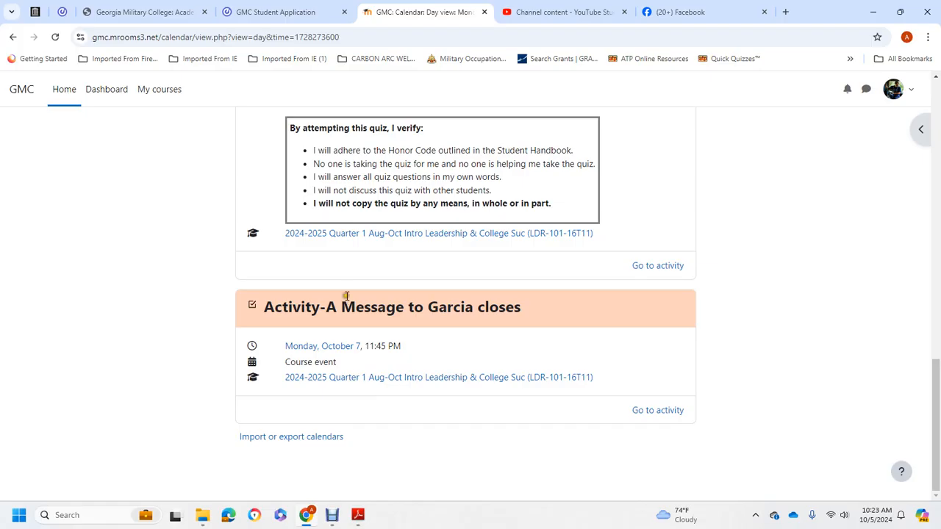